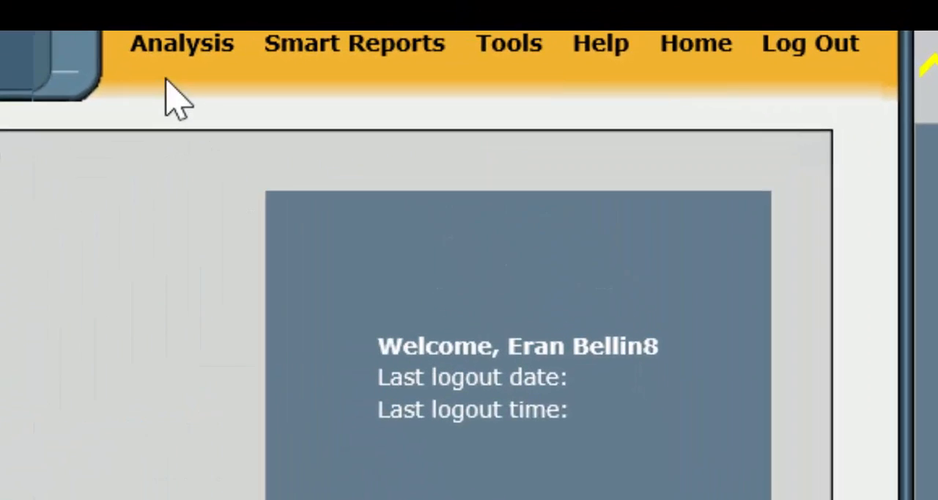
Open the Analysis Canvas from the Analysis menu to list saved system and user analyses
click(181, 43)
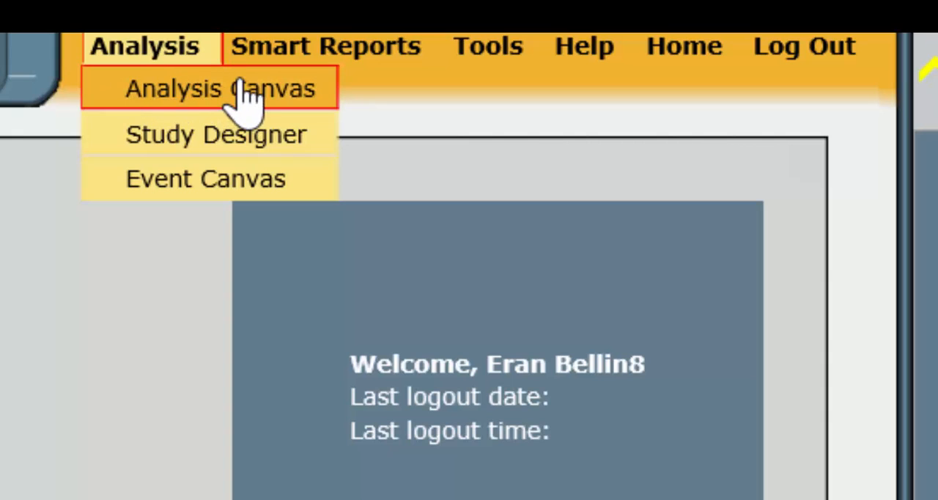
mouse_move(308, 103)
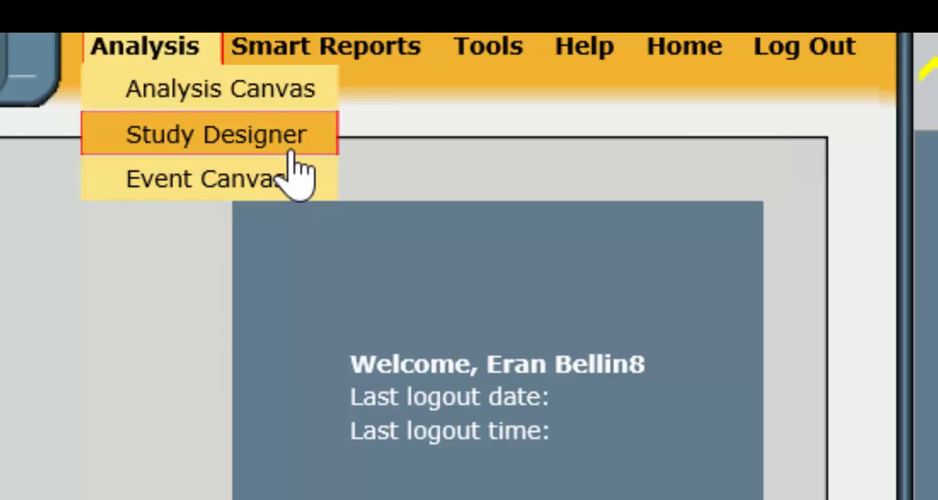
mouse_move(293, 161)
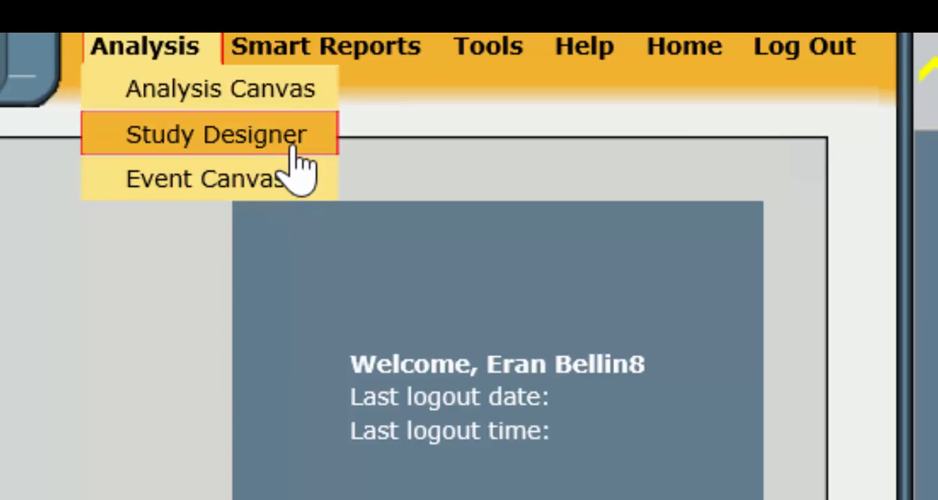
mouse_move(220, 88)
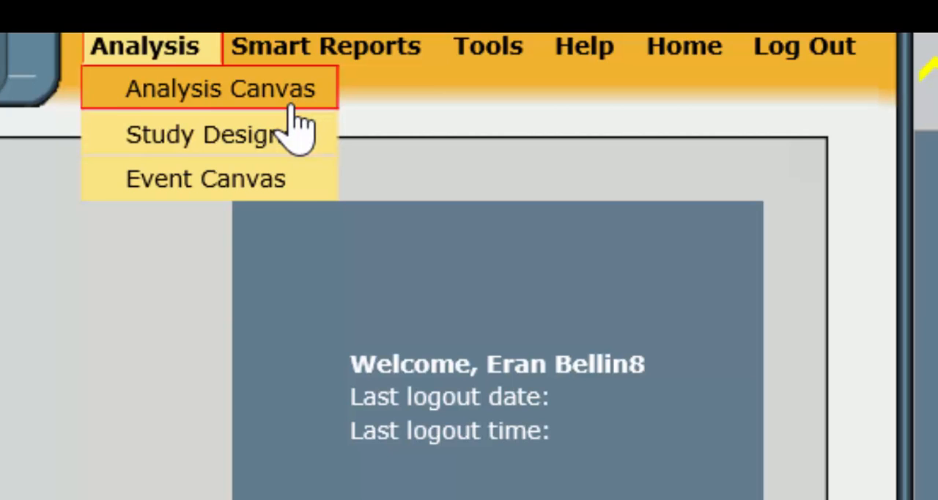
mouse_move(293, 134)
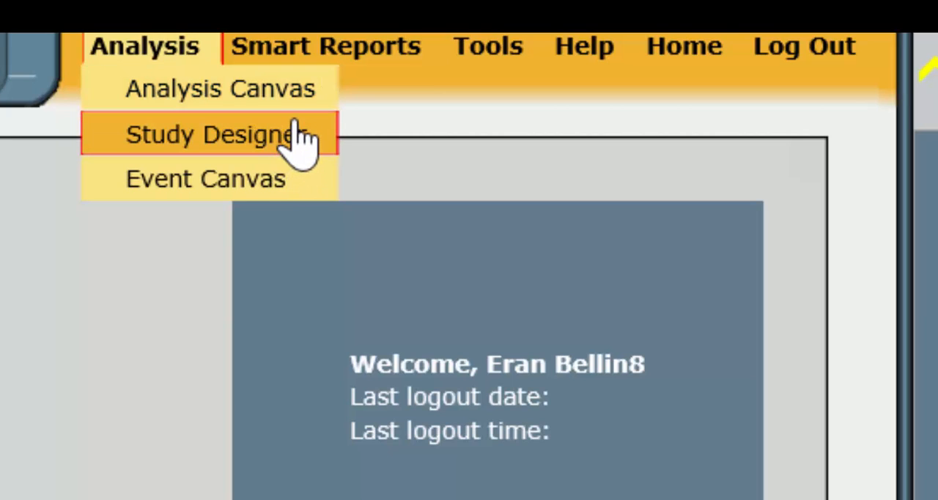
click(212, 135)
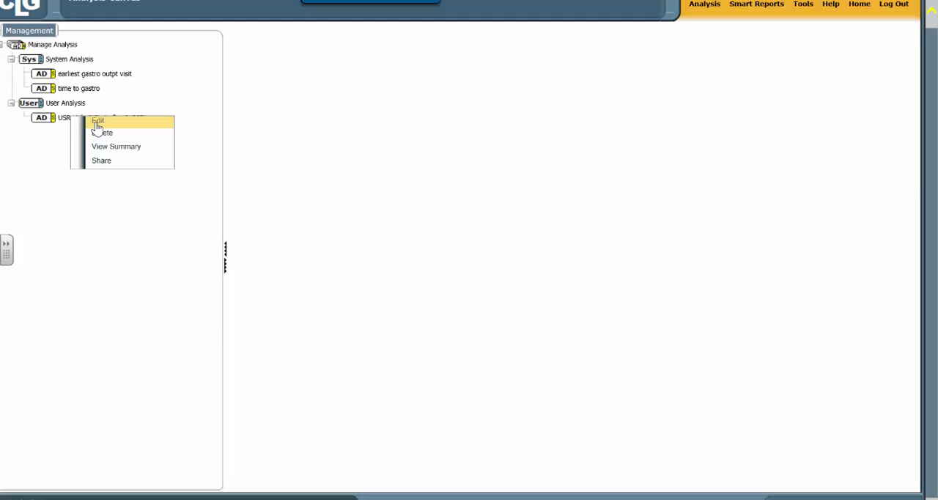
Edit the user analysis as a Save As copy renamed 'Admit First after 0_365Dead' and select its root AD node
click(97, 122)
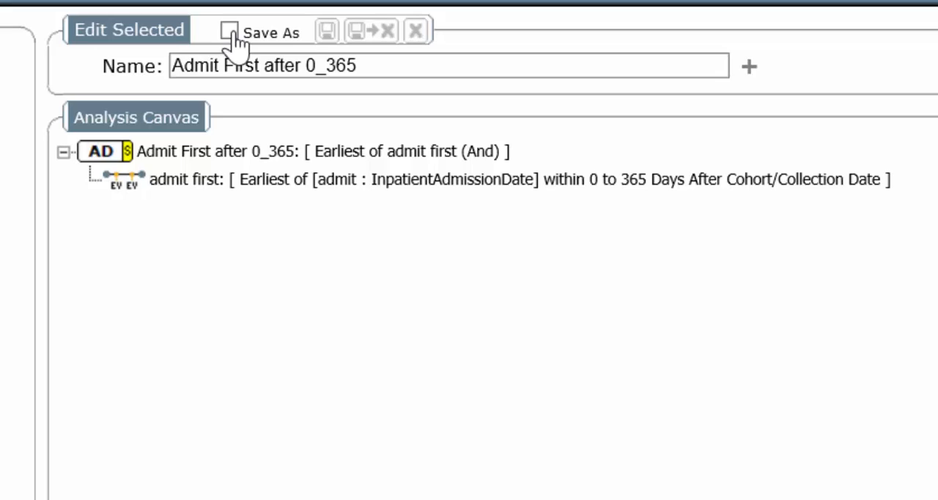
click(228, 31)
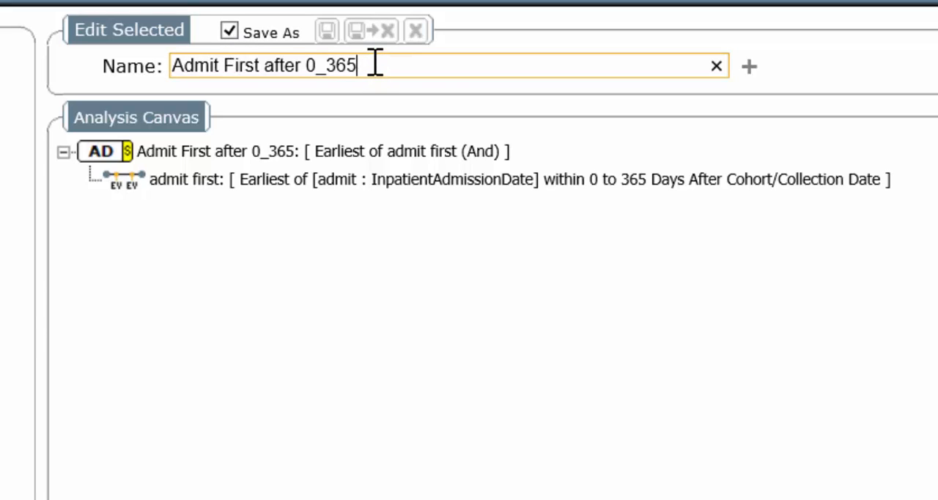
text(DE)
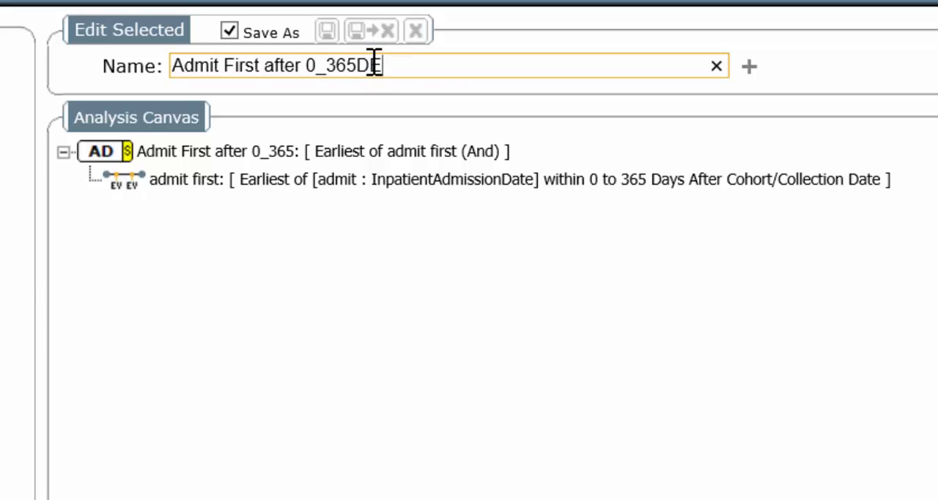
text(ad)
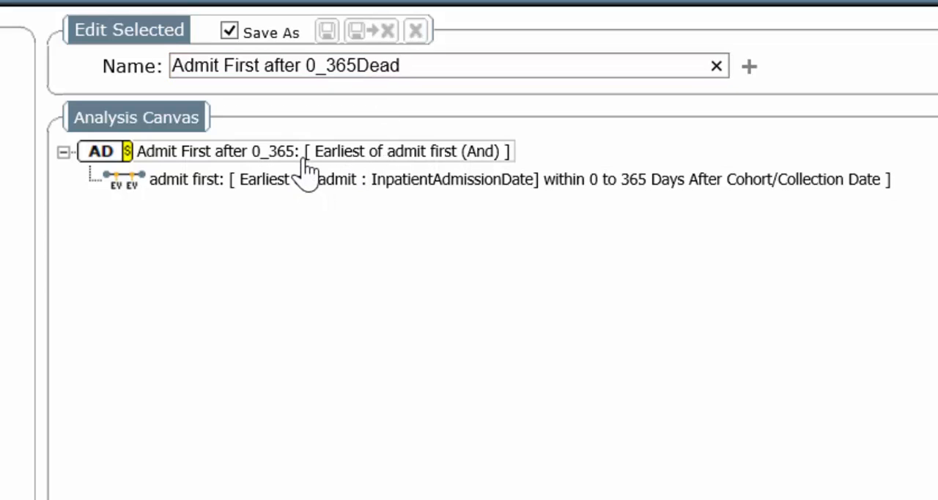
click(448, 65)
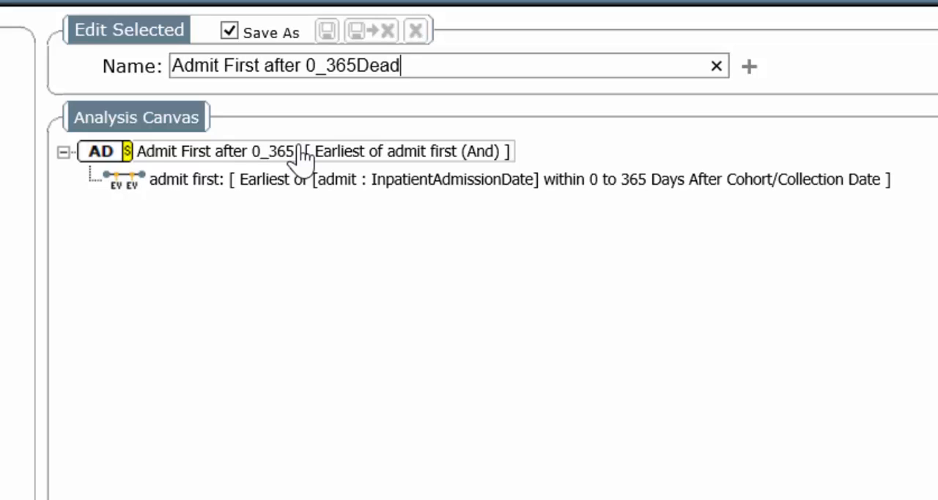
Add a When In condition to the root node and start a new event definition for it
right_click(220, 151)
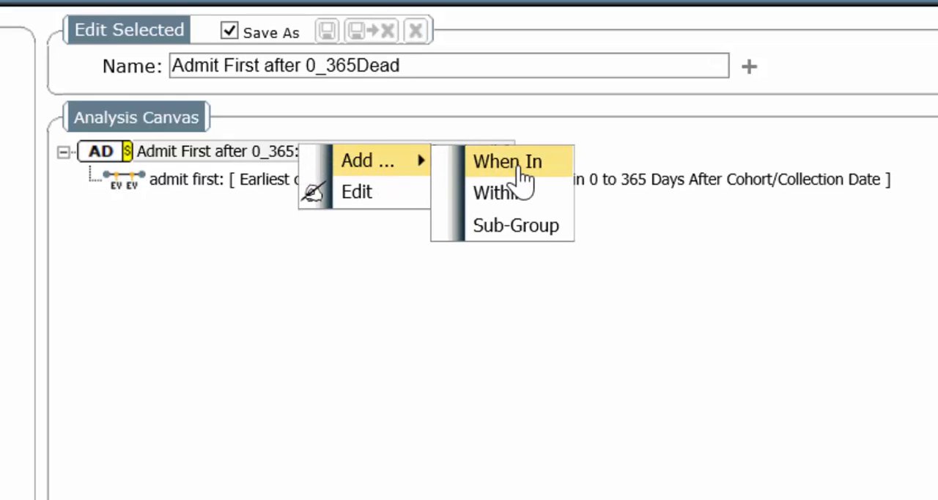
click(507, 161)
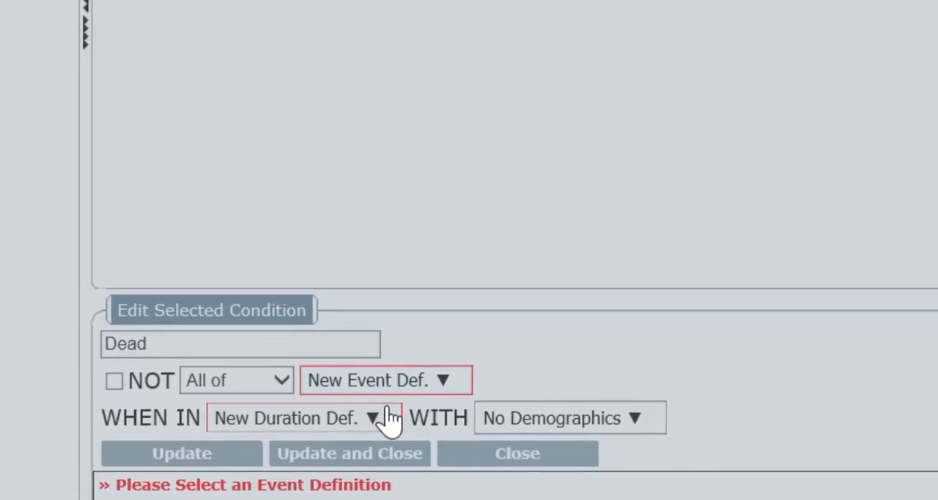
click(384, 380)
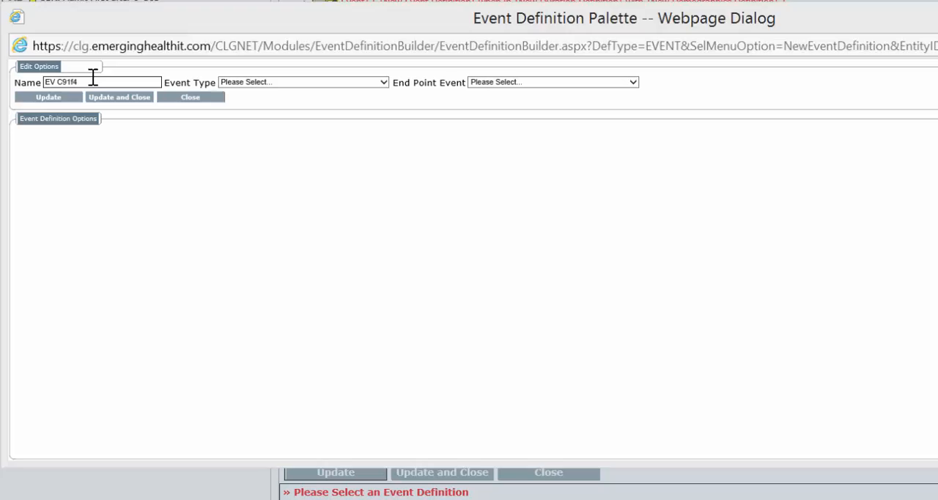
Name the event Dead with end point 'Death - Social Security or In House Death Date'
text(D)
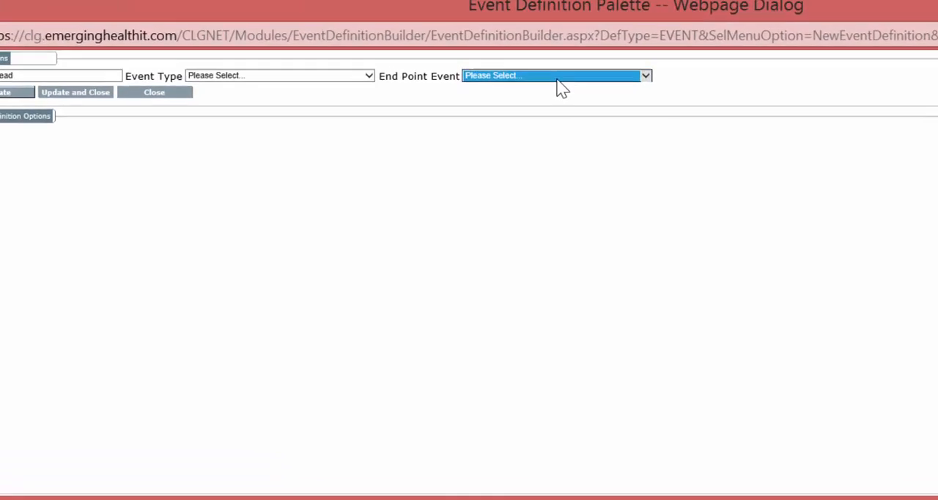
click(555, 75)
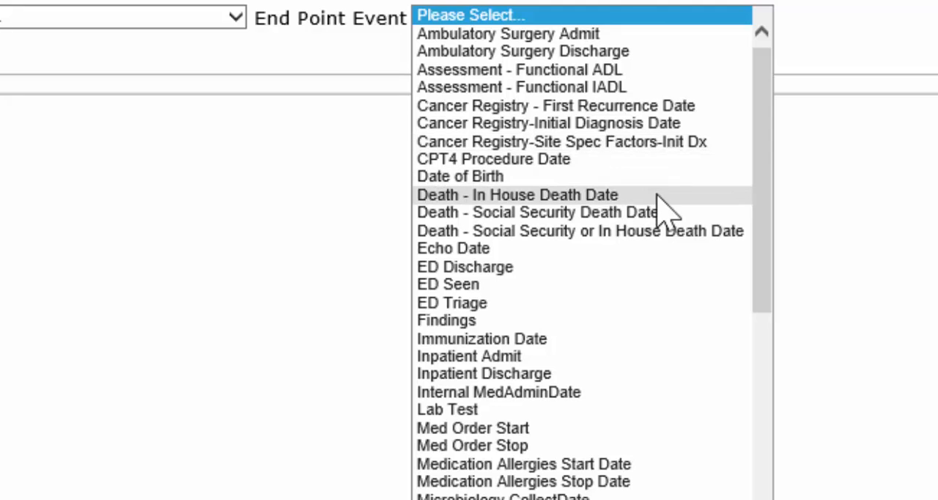
mouse_move(681, 234)
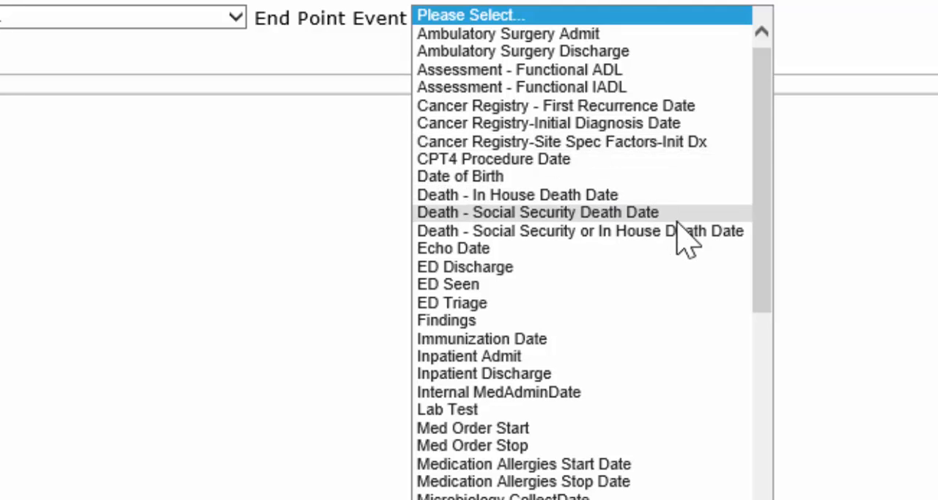
mouse_move(689, 242)
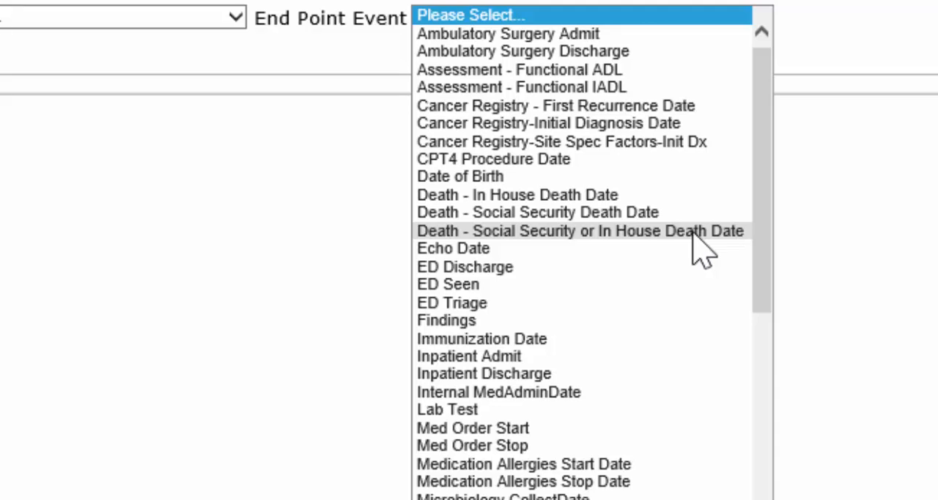
mouse_move(685, 206)
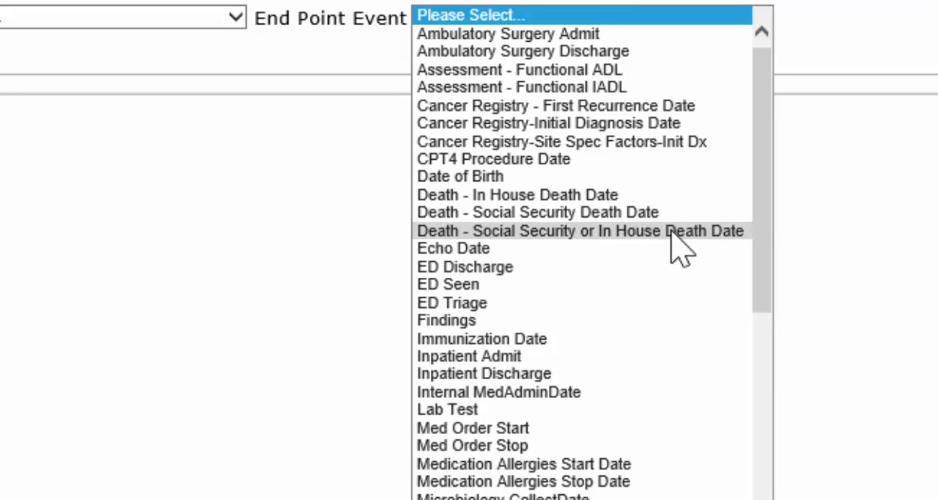
click(579, 230)
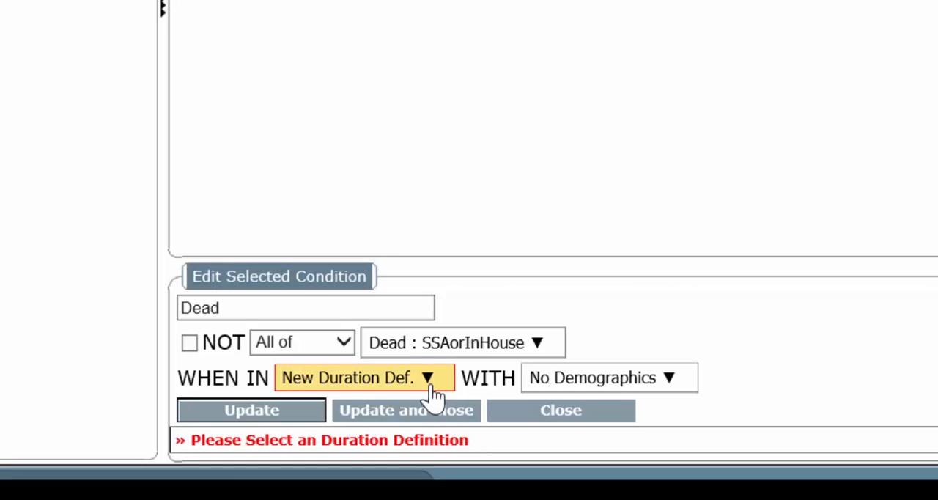
Start a new duration definition for the Dead condition's time window
click(363, 378)
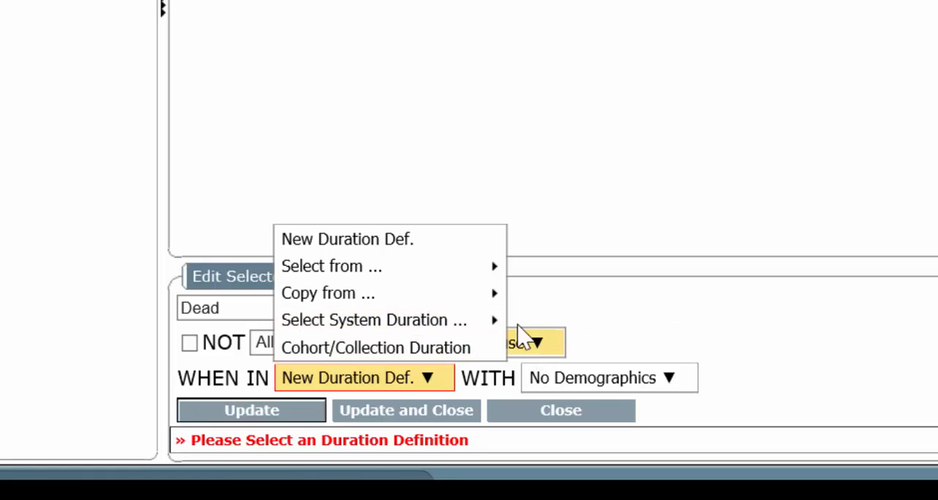
mouse_move(374, 319)
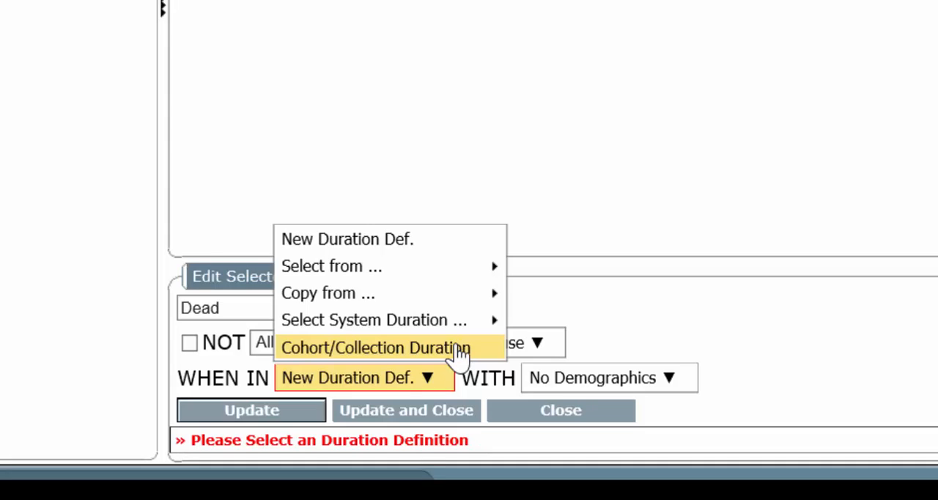
mouse_move(457, 359)
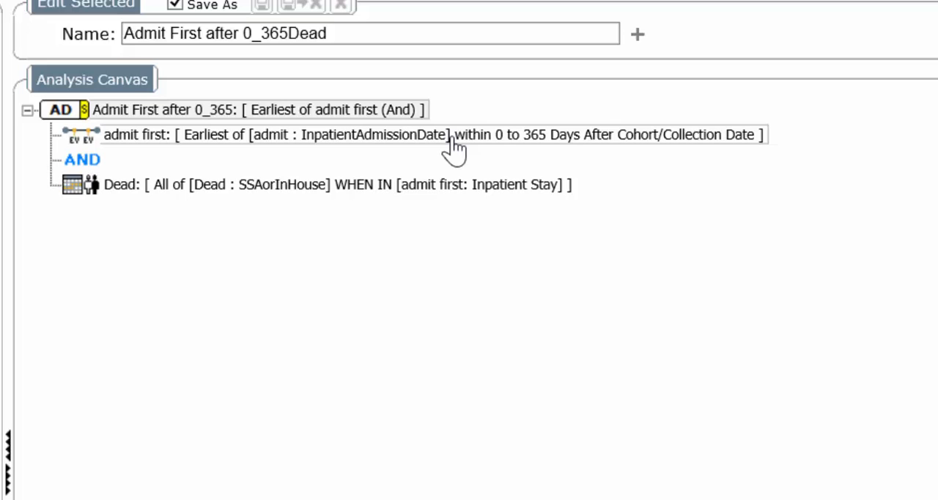
mouse_move(322, 93)
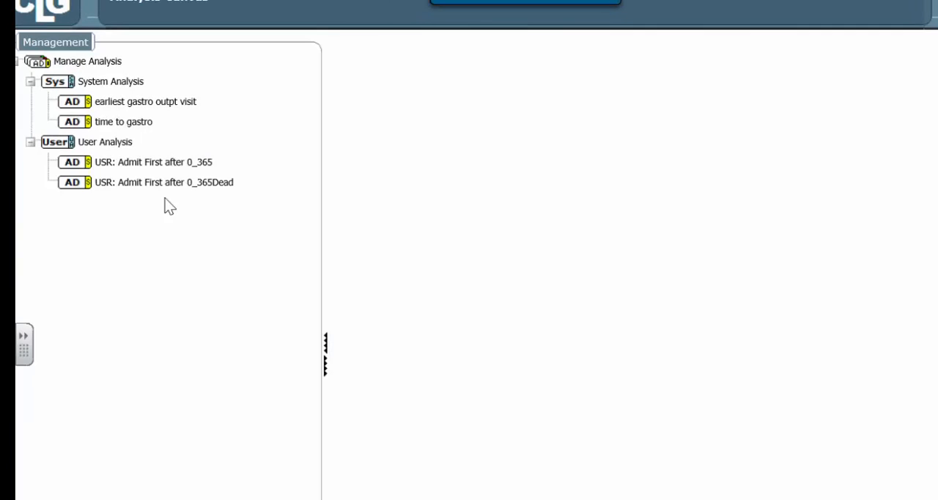
mouse_move(208, 200)
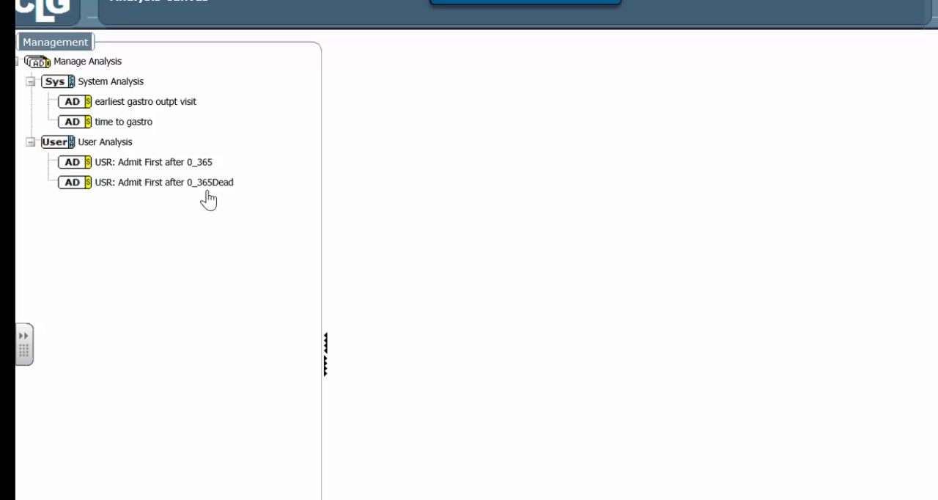
mouse_move(202, 265)
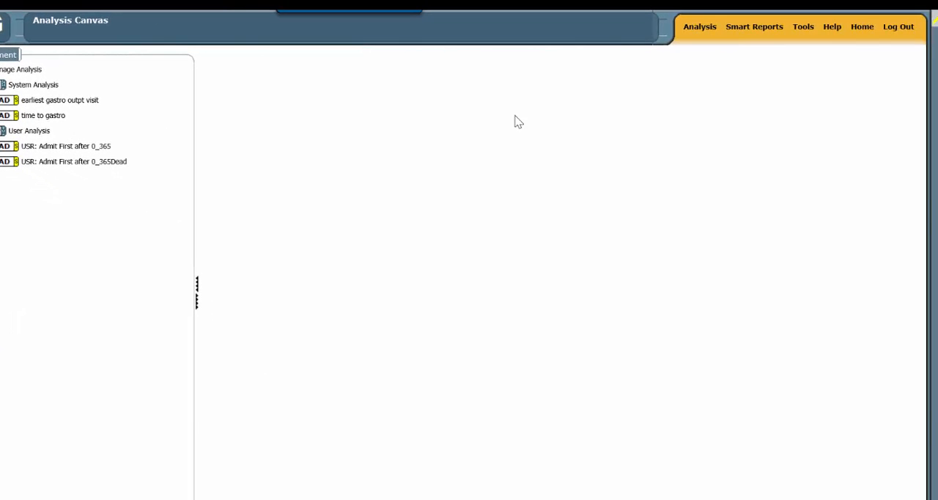
Open the USR:Pneumonia Readmit study for editing in the Study Designer
click(699, 26)
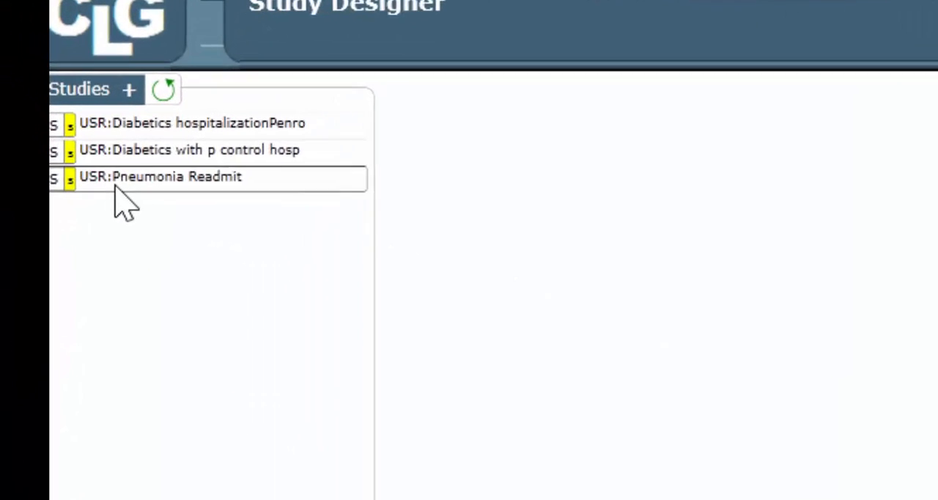
click(160, 176)
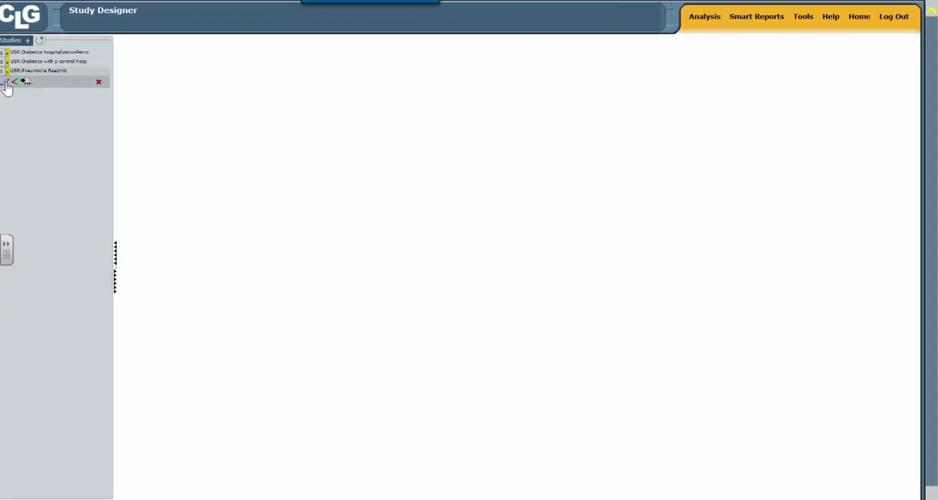
click(41, 69)
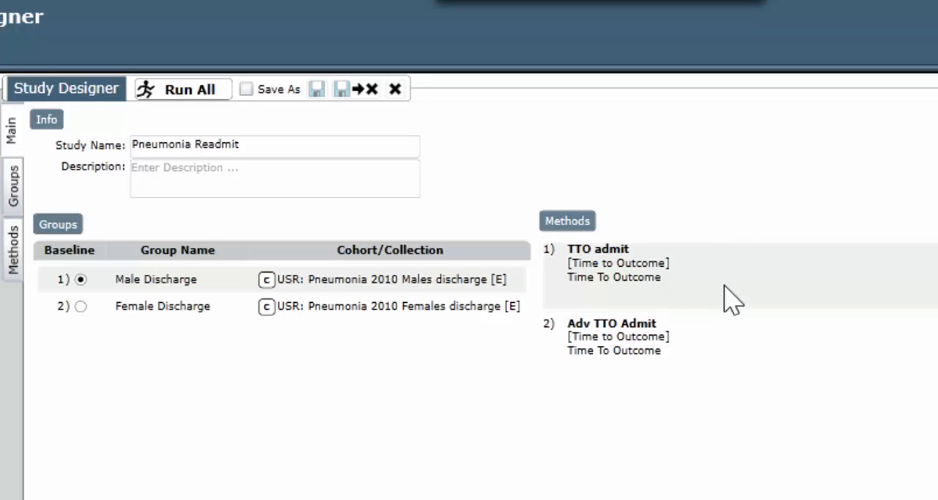
mouse_move(703, 271)
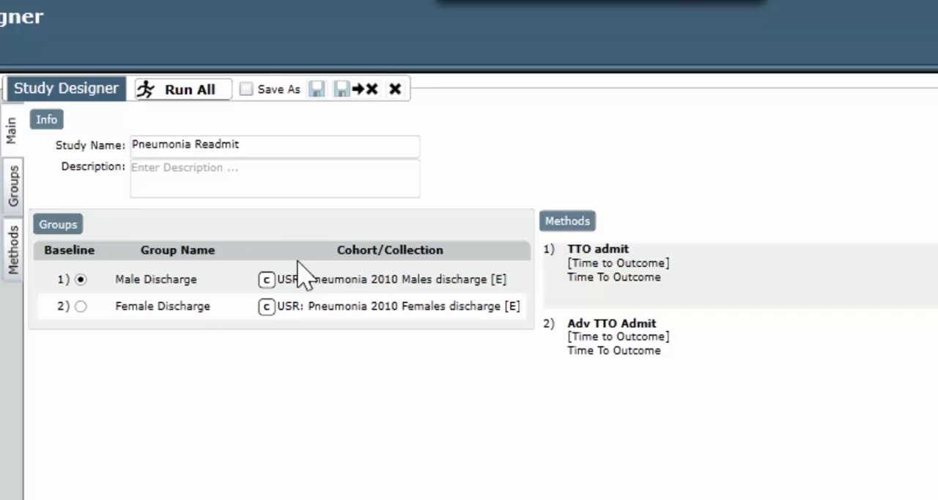
mouse_move(193, 340)
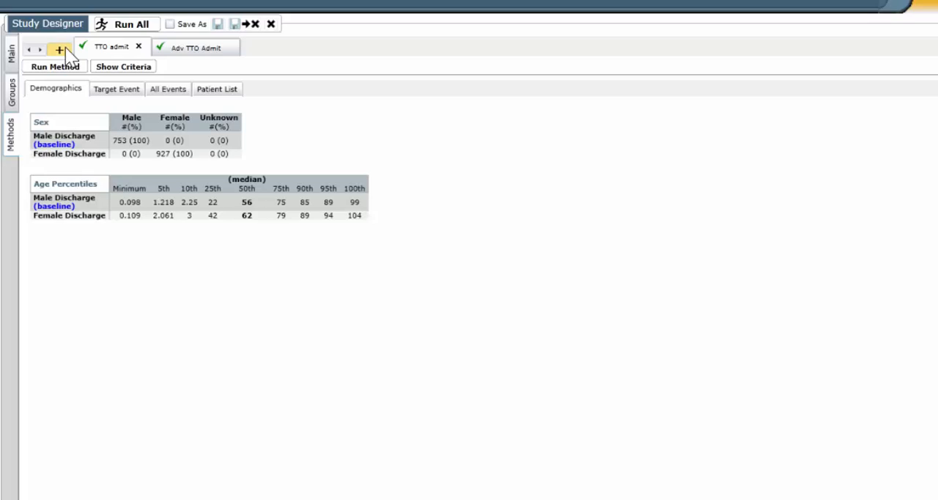
Add a Time to outcome method named 'Repeat Admit Died' to the study
click(57, 50)
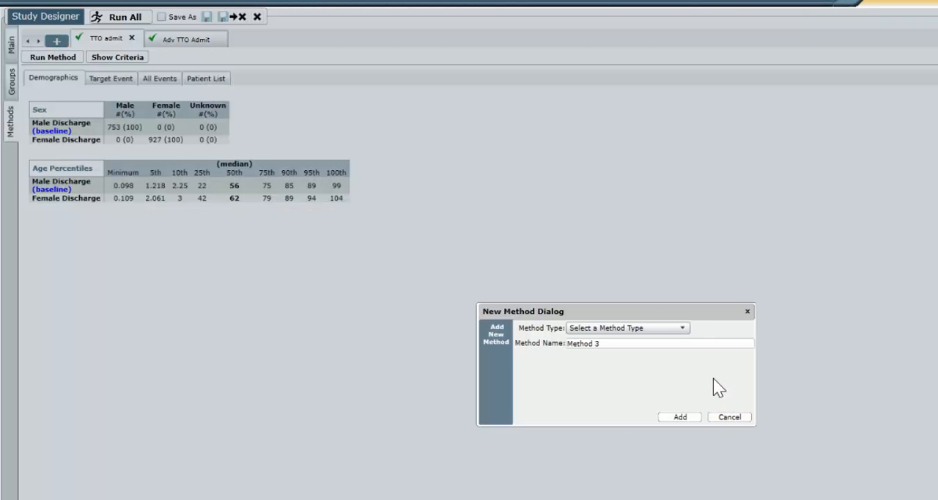
click(627, 328)
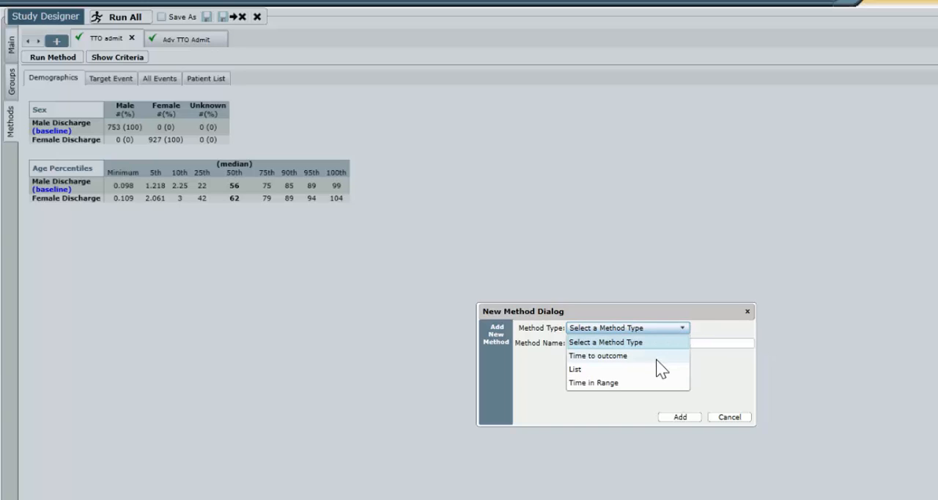
click(598, 355)
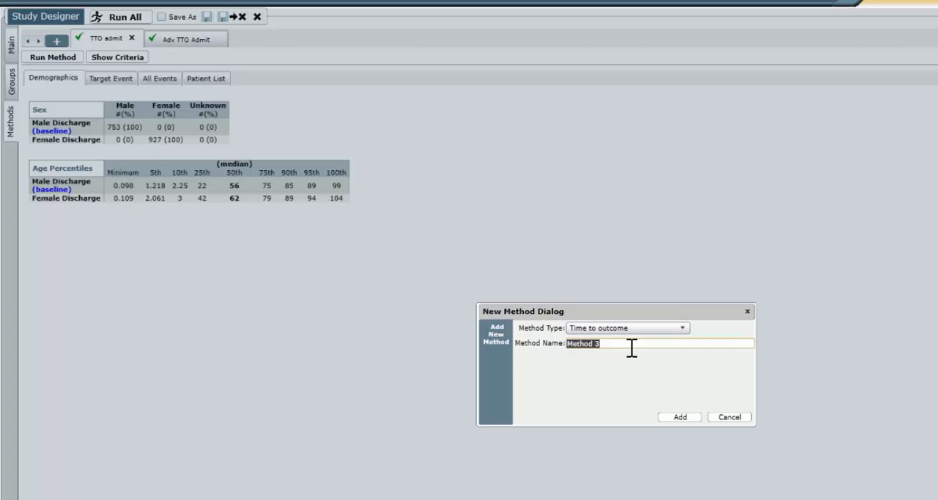
text(Repeat Ad)
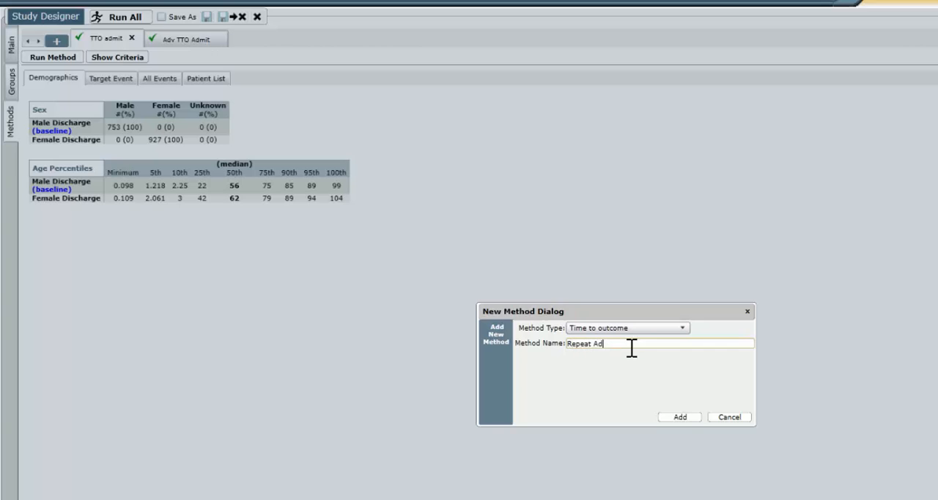
text(j)
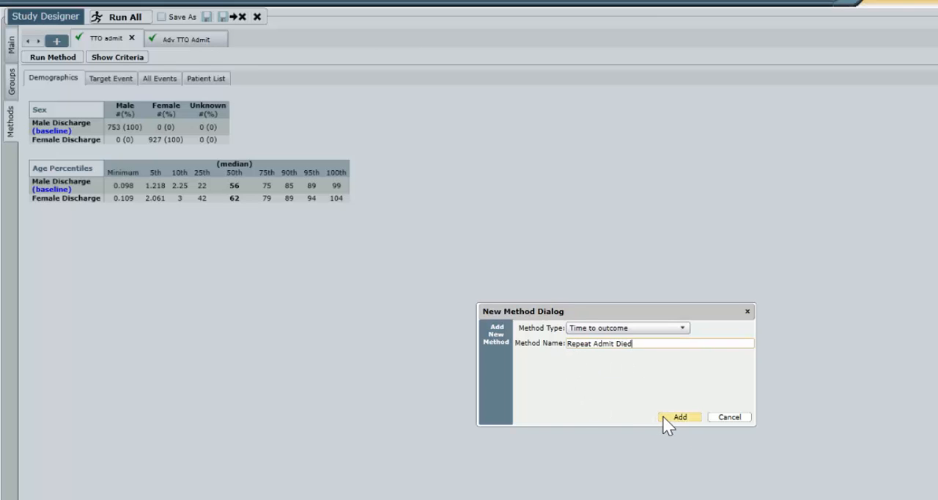
click(679, 416)
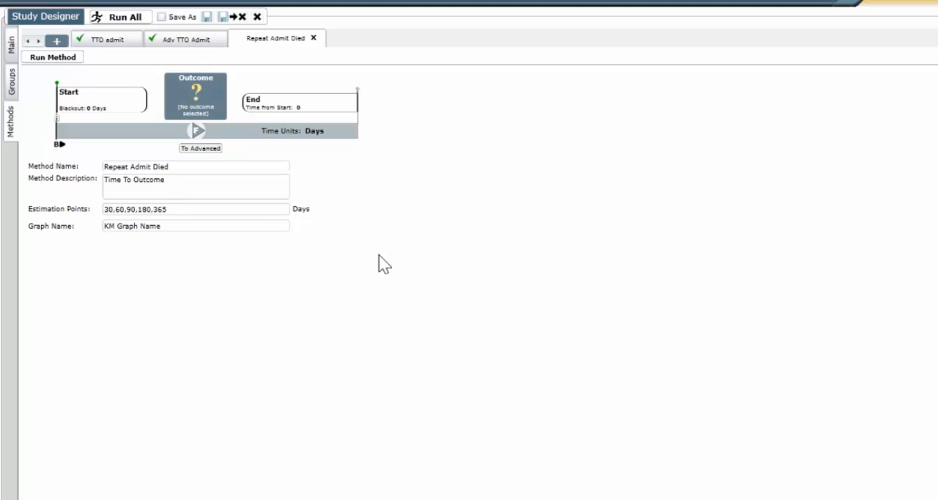
mouse_move(199, 148)
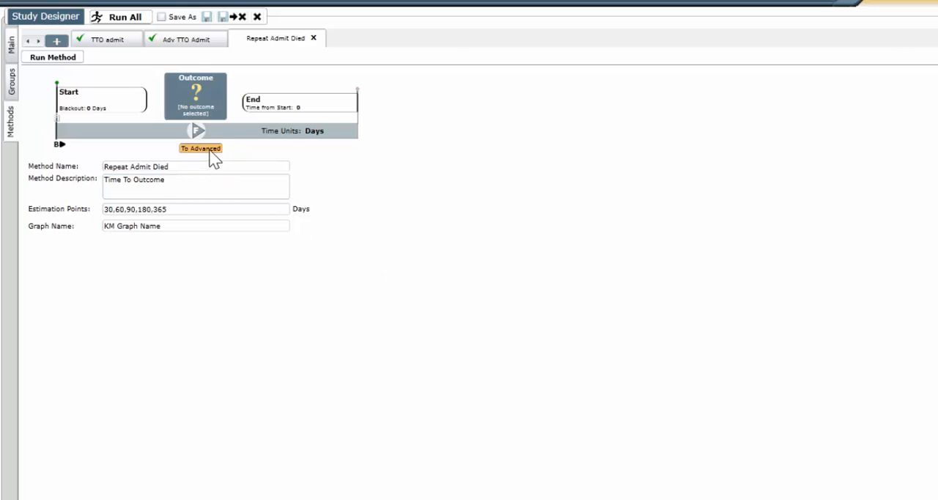
Switch to advanced mode and choose 'USR: Admit First after 0_365Dead' as the analysis definition
click(199, 148)
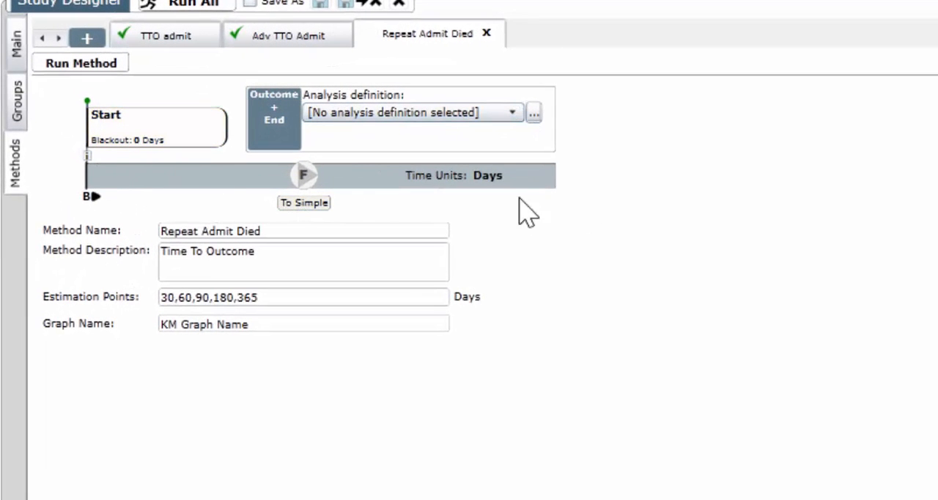
mouse_move(530, 198)
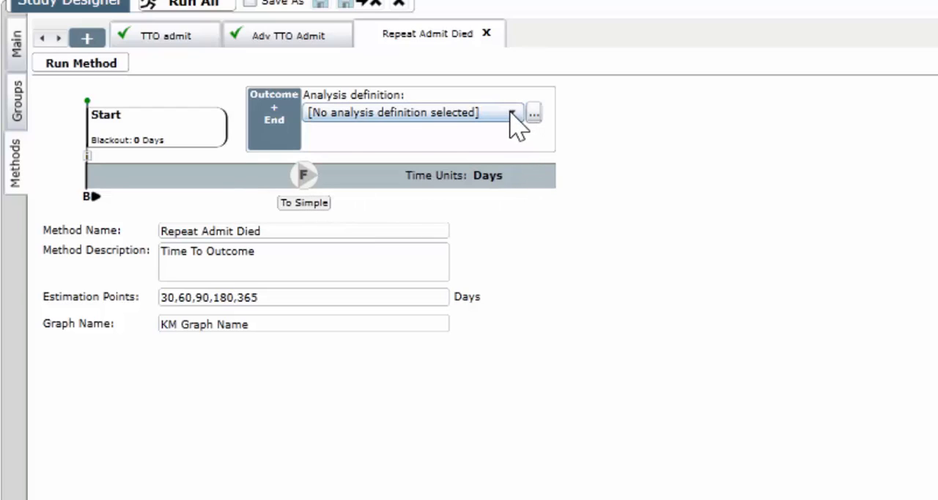
click(511, 111)
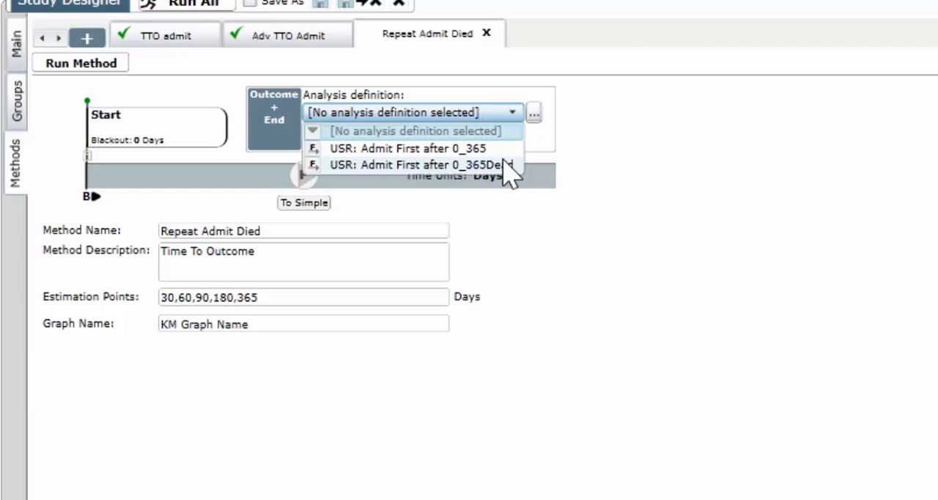
click(413, 164)
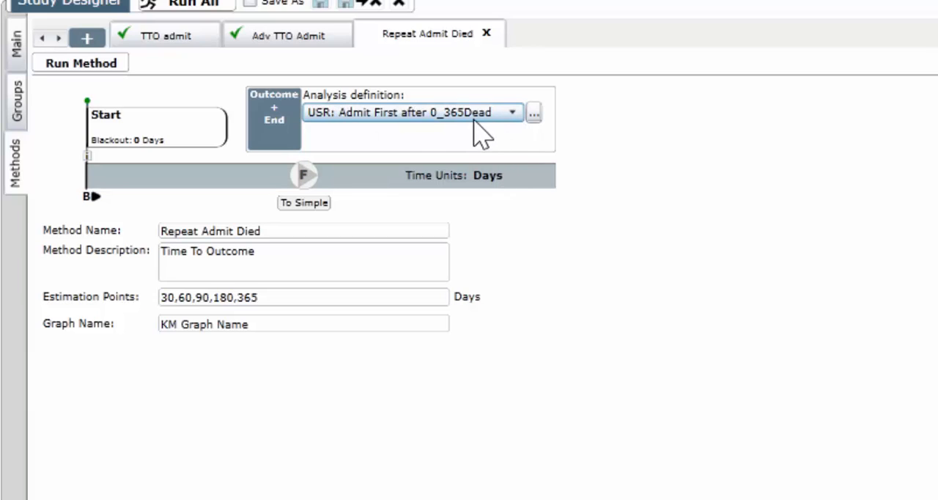
mouse_move(491, 135)
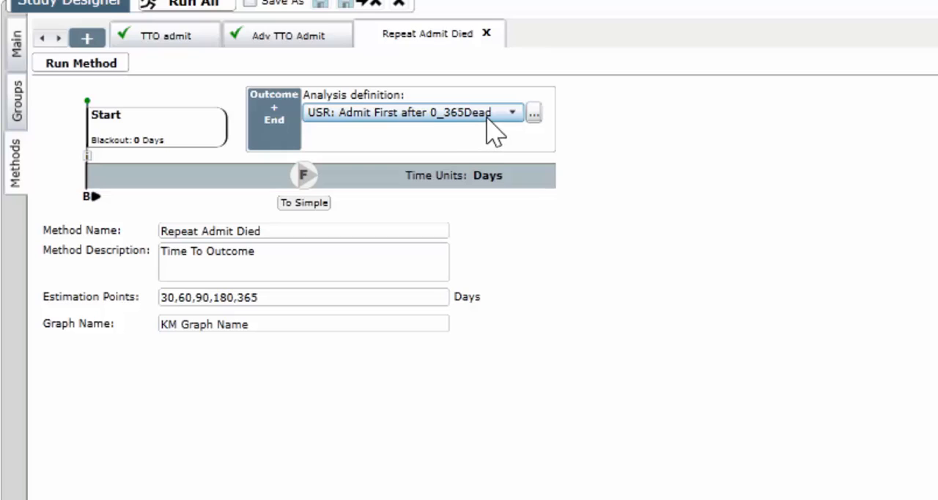
mouse_move(295, 135)
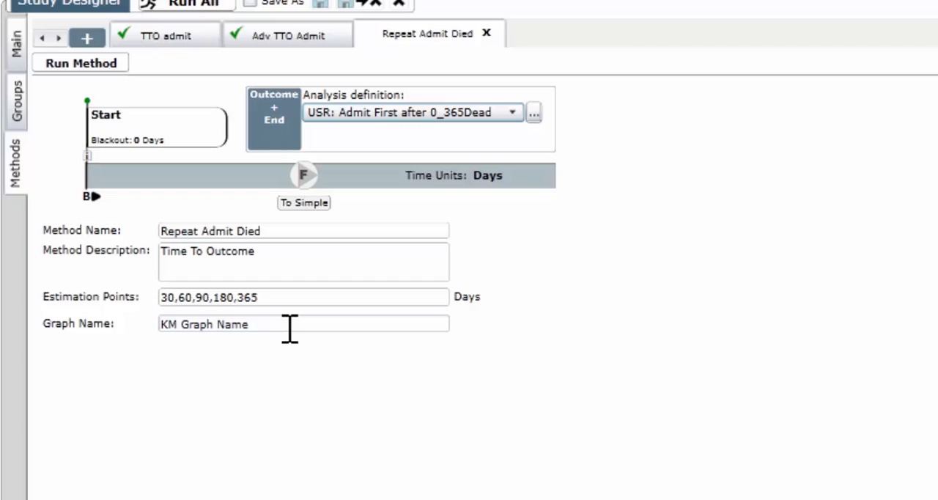
Replace the graph name with 'Died on First Readmission'
double_click(203, 322)
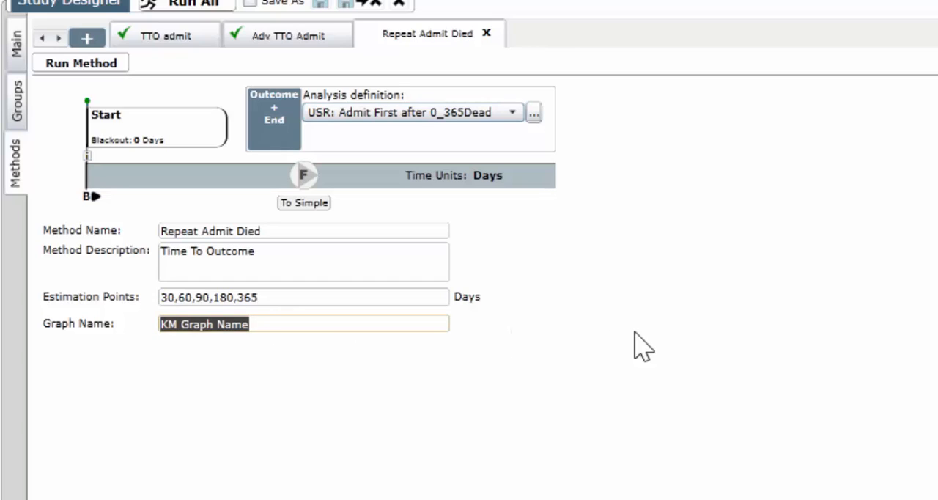
text(Died on)
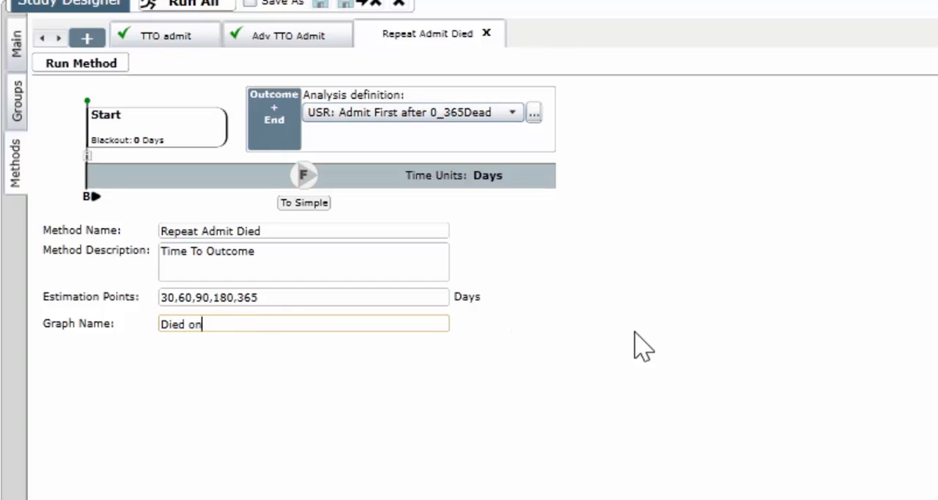
text(Fi)
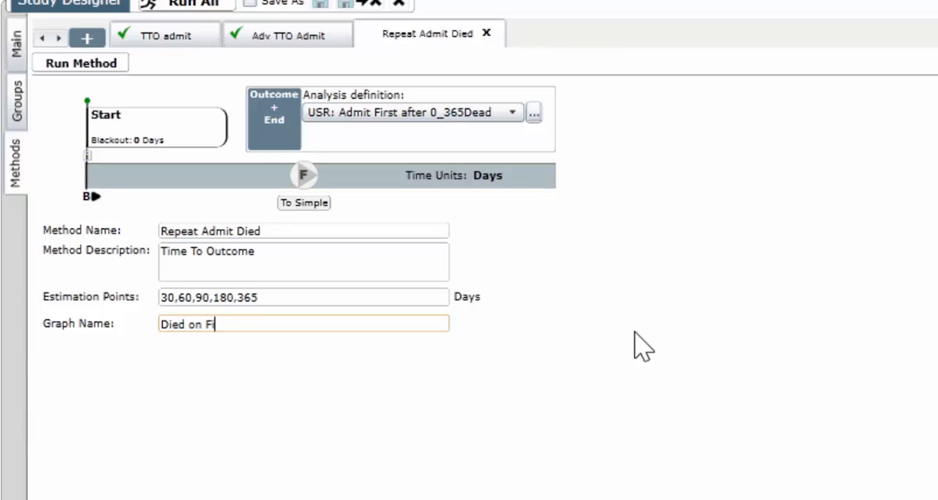
text(rst Readmi)
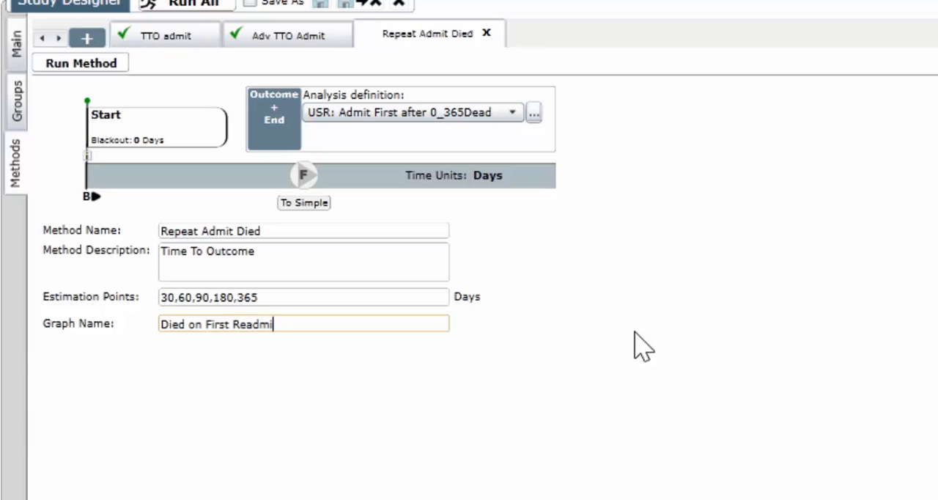
text(ssion)
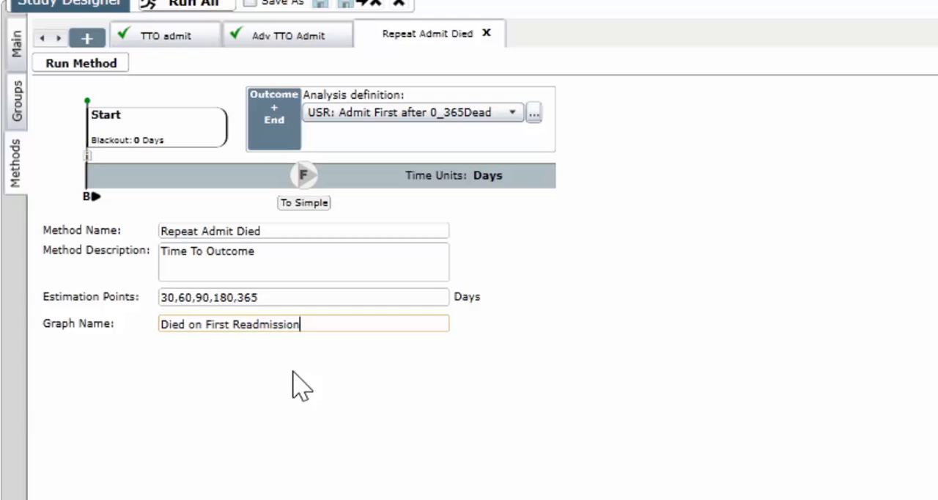
mouse_move(252, 325)
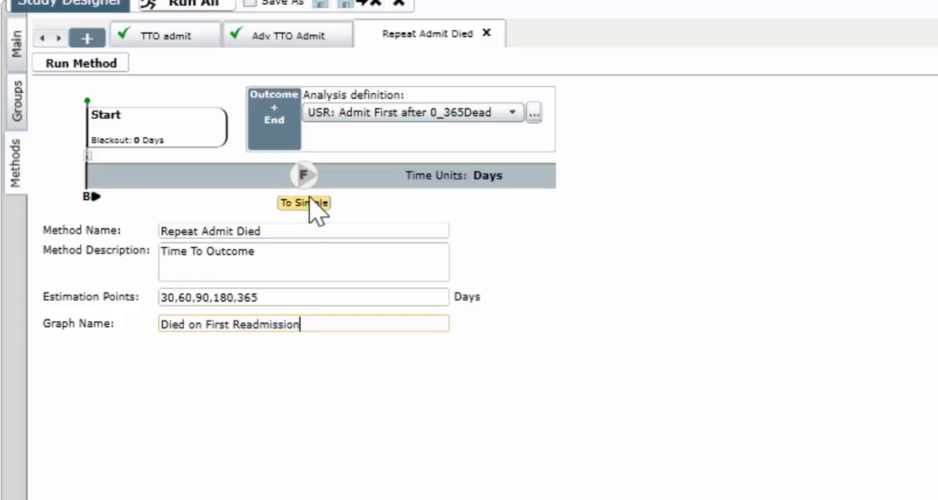
mouse_move(88, 68)
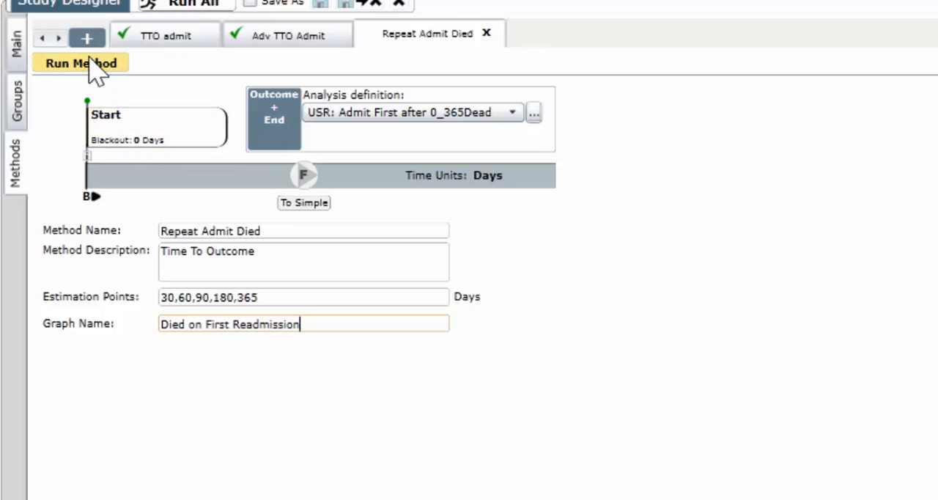
Run the method and view the Target Event Kaplan-Meier graph and event table
click(80, 62)
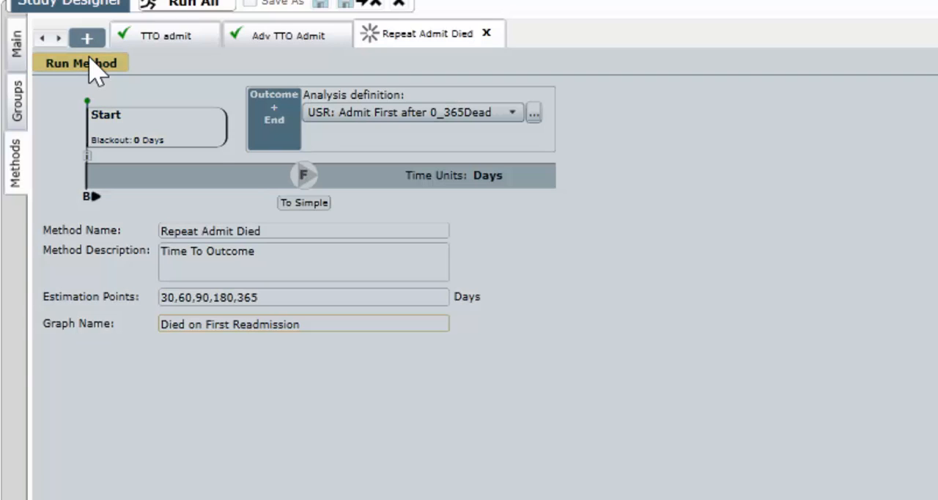
click(81, 62)
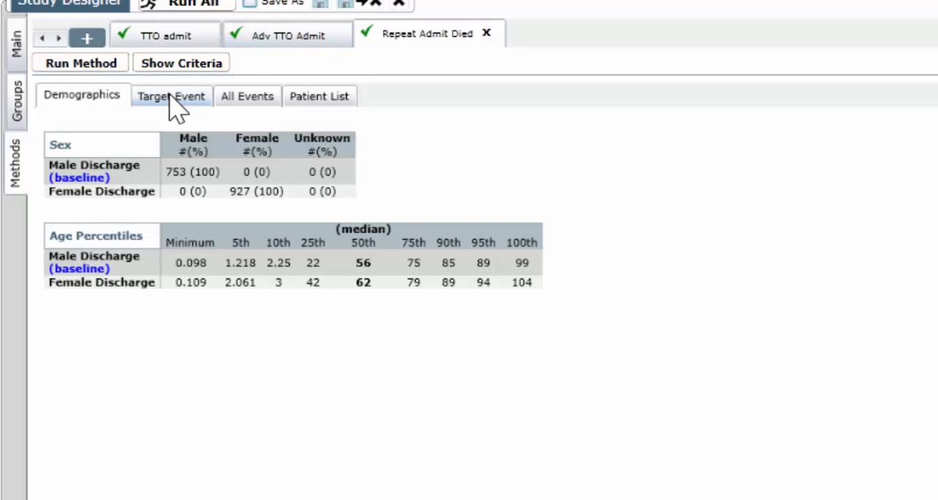
click(170, 97)
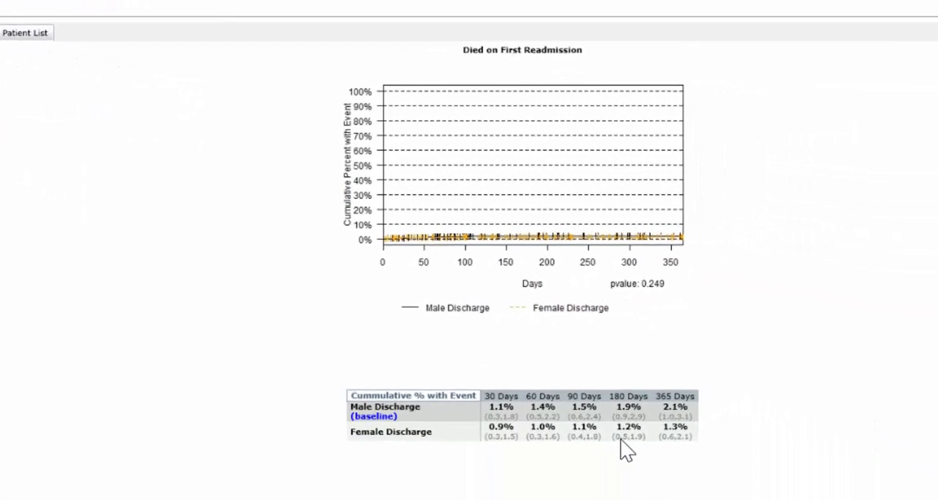
scroll(down, 3)
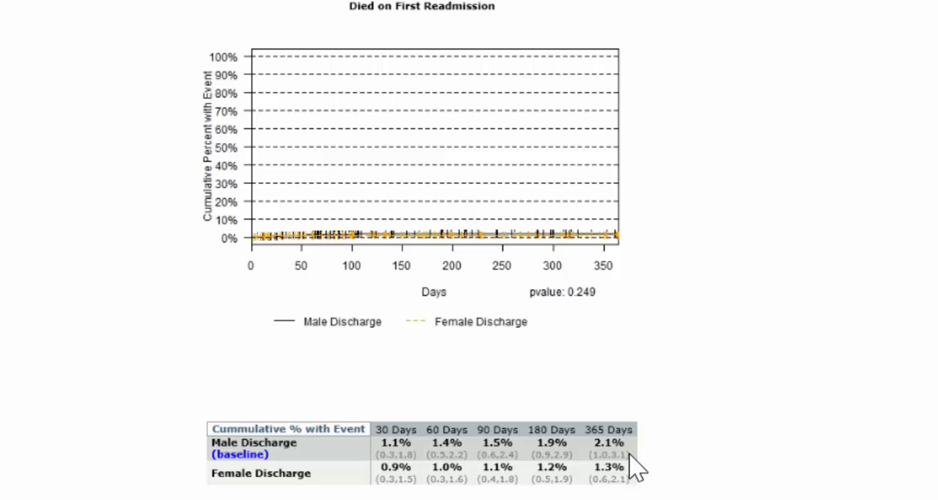
mouse_move(622, 496)
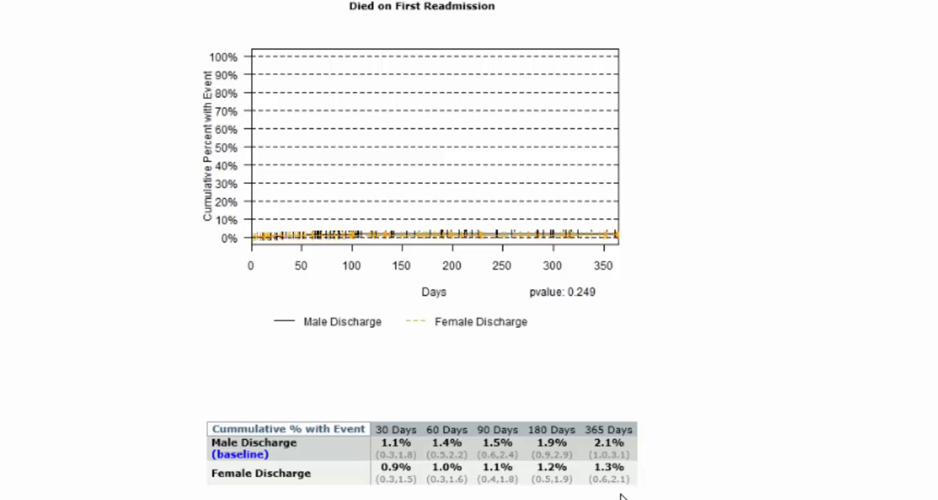
mouse_move(650, 480)
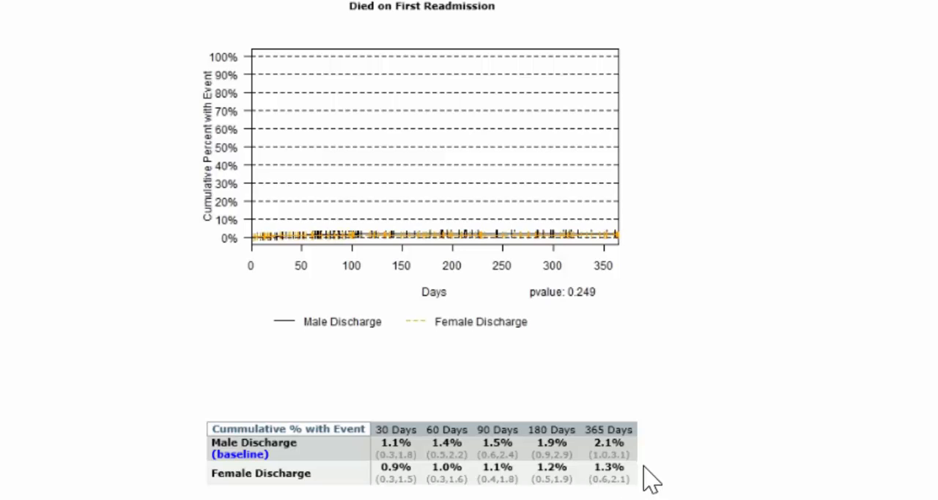
Show the All Events results with target event counts per group (30 male, 24 female)
click(221, 126)
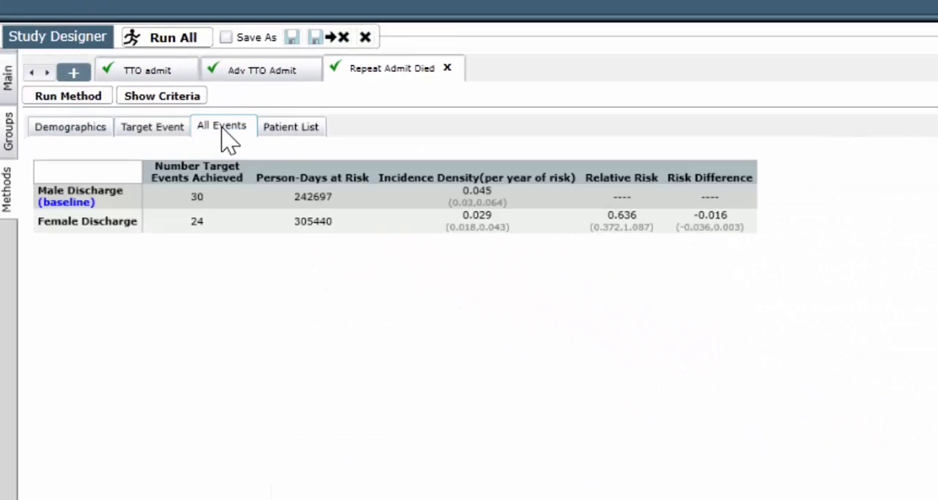
mouse_move(237, 204)
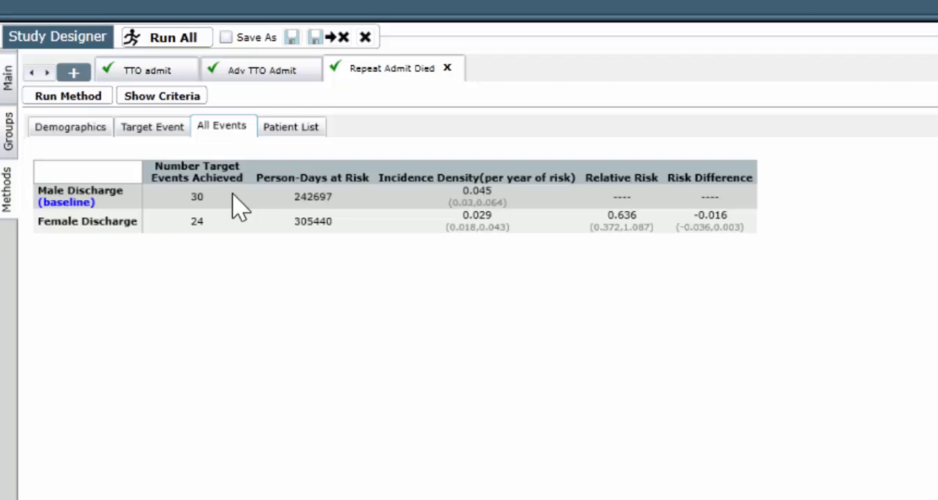
mouse_move(220, 240)
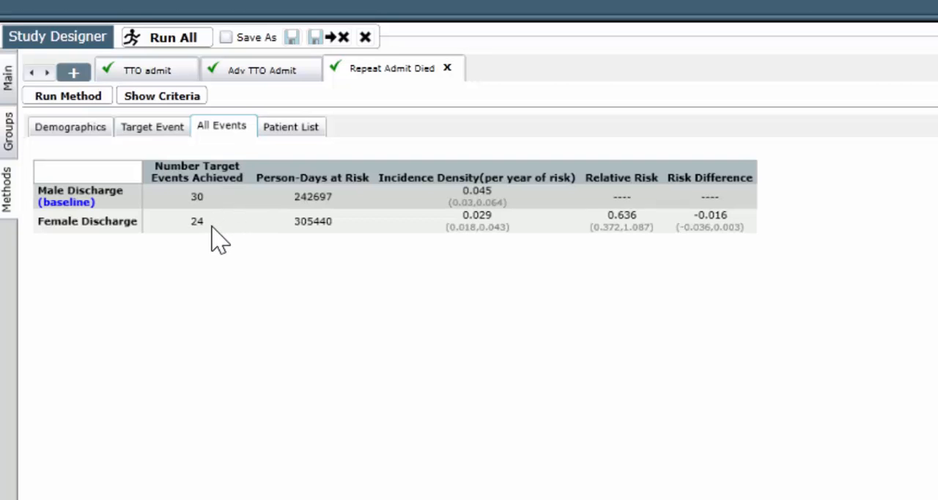